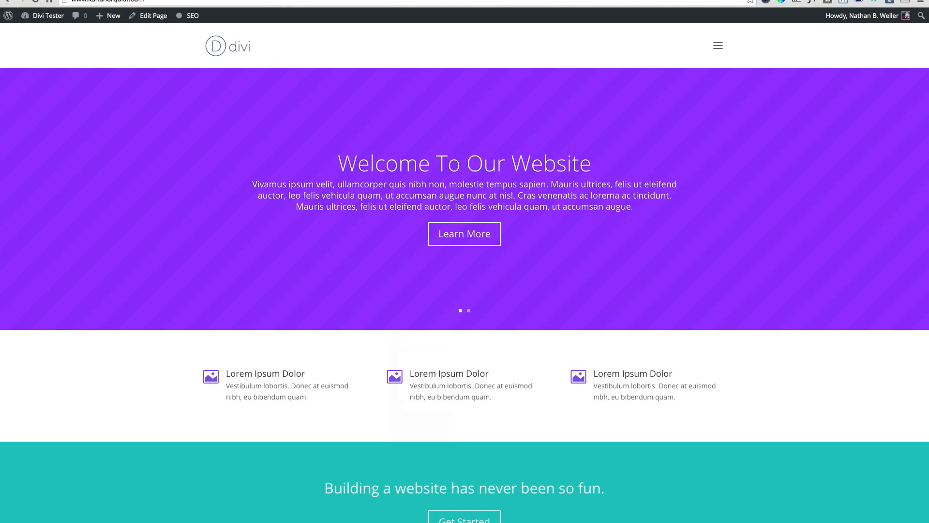
{"action": "mouse_move", "coordinate": [703, 48]}
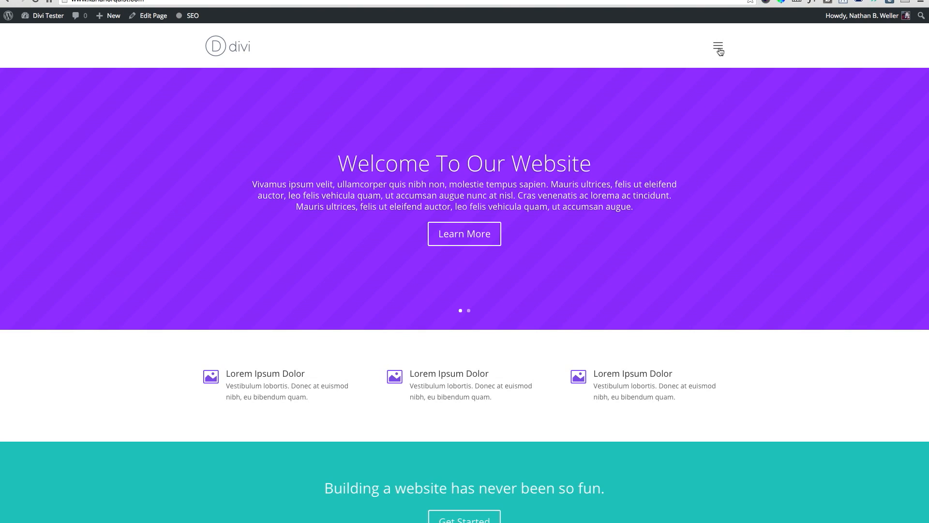
Toggle the header hamburger icon to show, hide, then show the Home, About, Blog, Test Page links.
{"action": "left_click", "coordinate": [719, 48]}
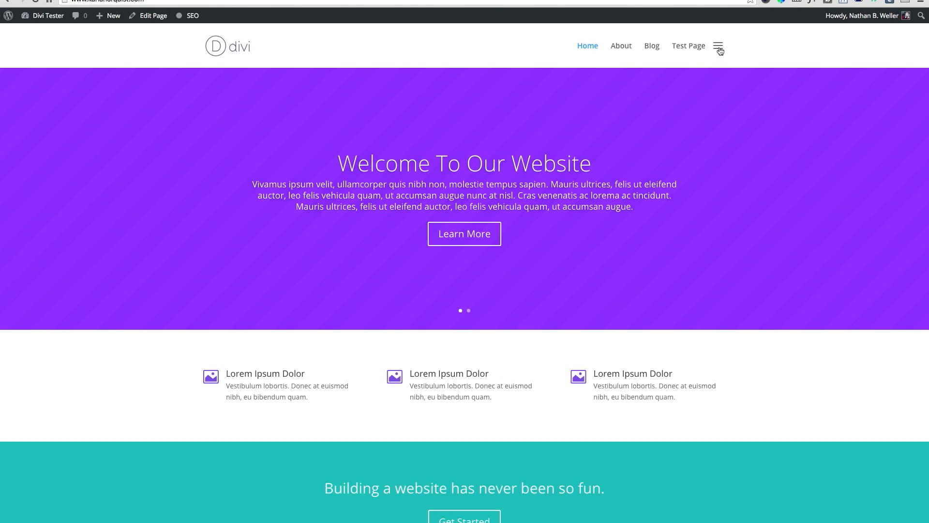
{"action": "left_click", "coordinate": [717, 47]}
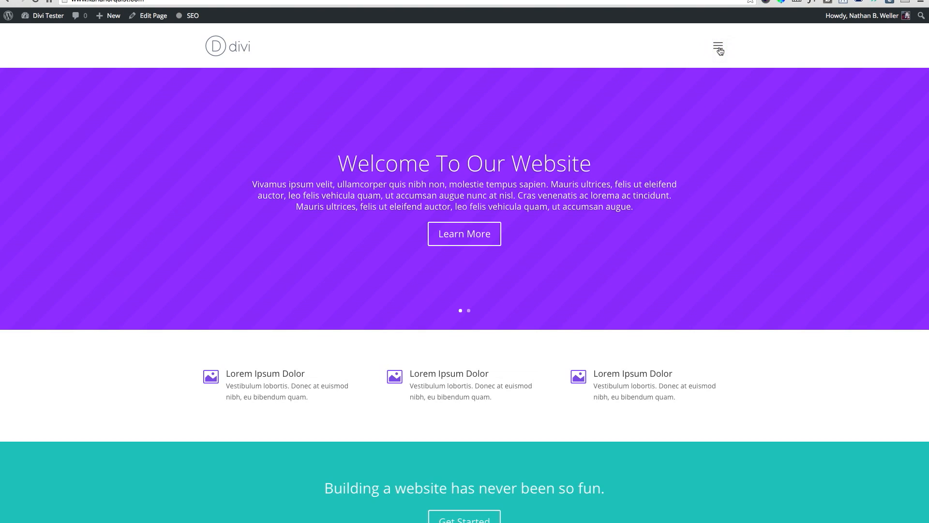
{"action": "left_click", "coordinate": [718, 47]}
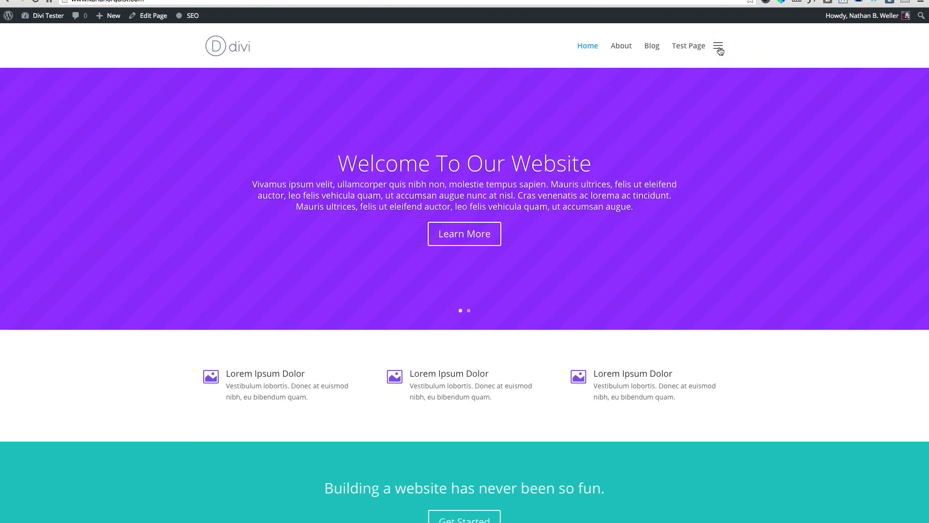
{"action": "mouse_move", "coordinate": [750, 86]}
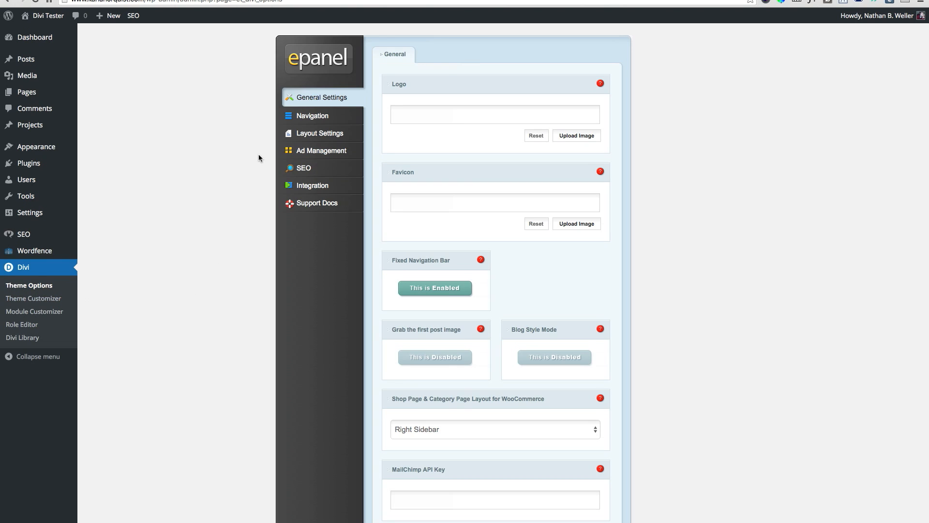
{"action": "mouse_move", "coordinate": [329, 86]}
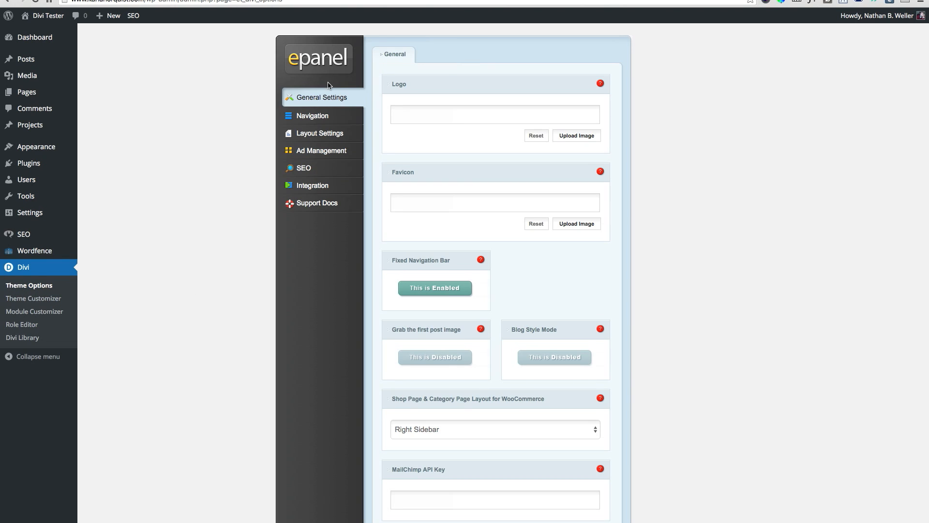
{"action": "mouse_move", "coordinate": [667, 180]}
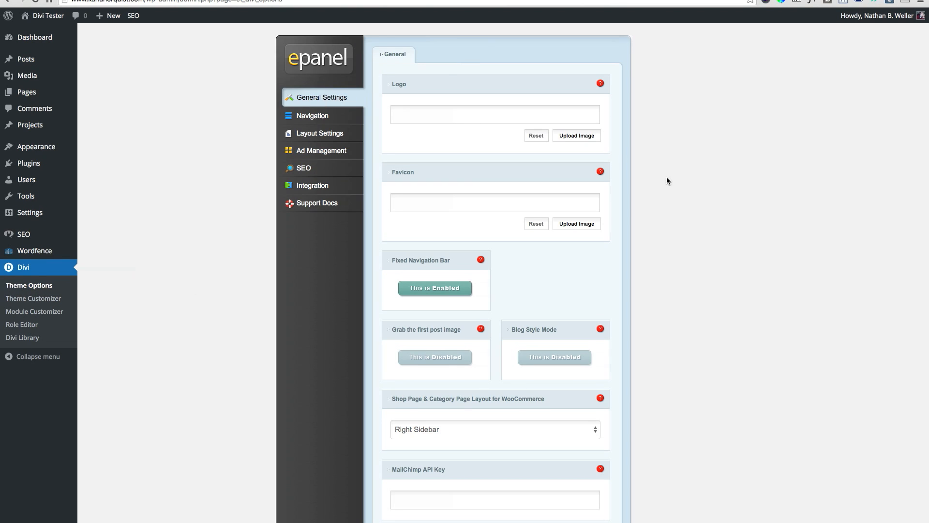
Save the desktop hamburger menu Custom CSS in Divi General Settings.
{"action": "scroll", "scroll_direction": "down", "scroll_amount": 3}
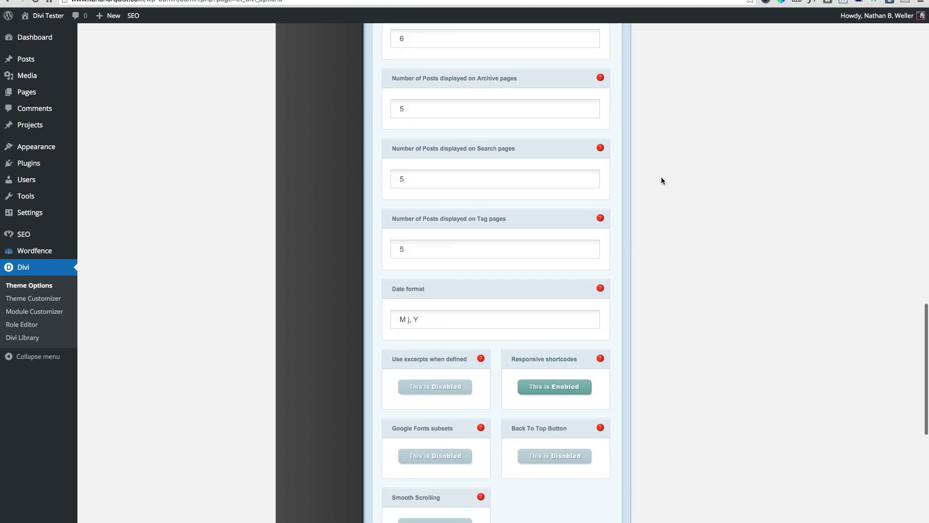
{"action": "scroll", "scroll_direction": "down", "scroll_amount": 3}
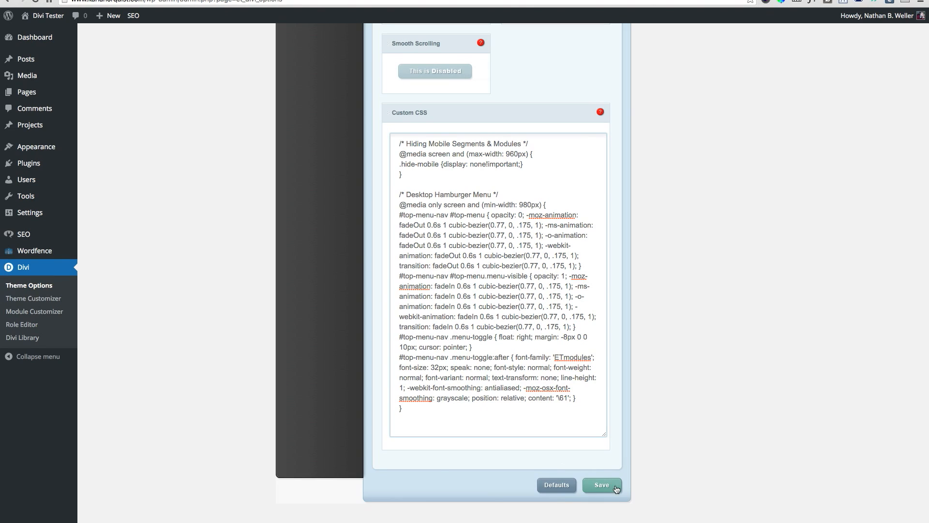
{"action": "left_click", "coordinate": [601, 485]}
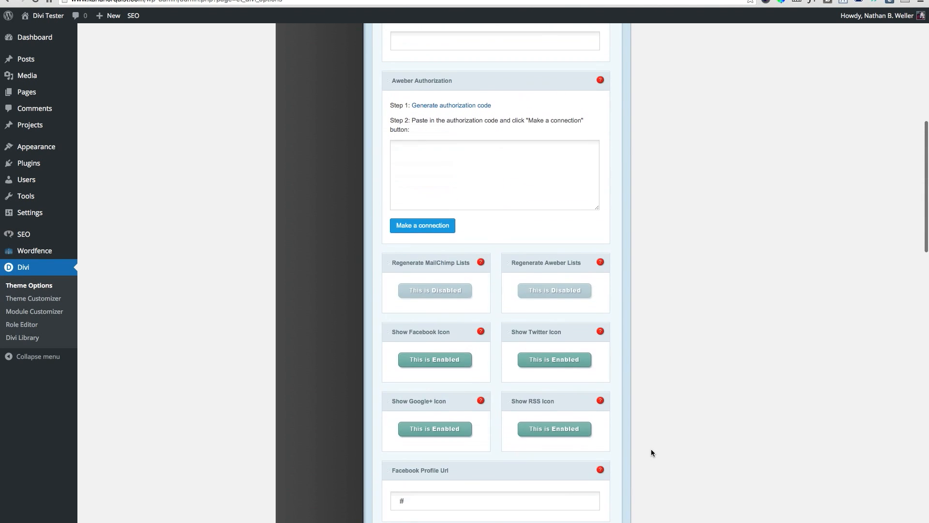
Save the jQuery menu-toggle script in Divi's Integration head code box.
{"action": "left_click", "coordinate": [312, 183]}
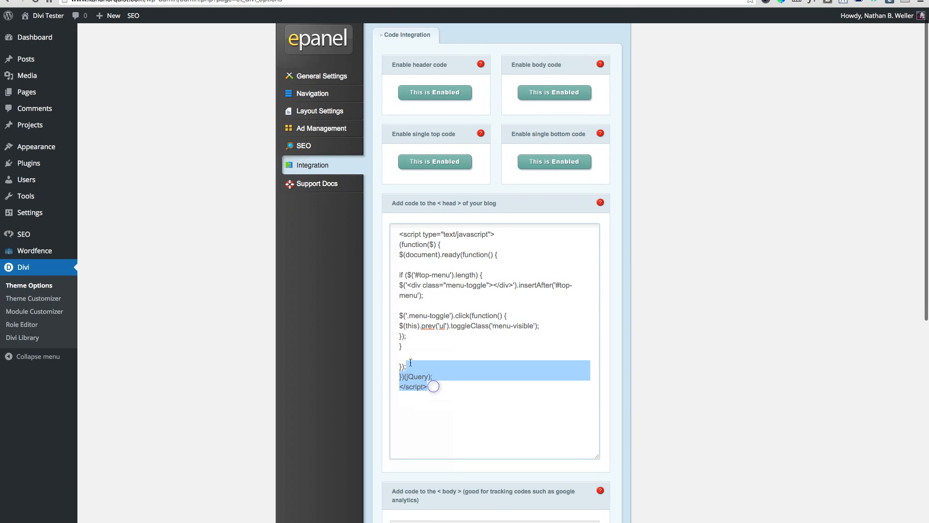
{"action": "key", "text": "ctrl+a"}
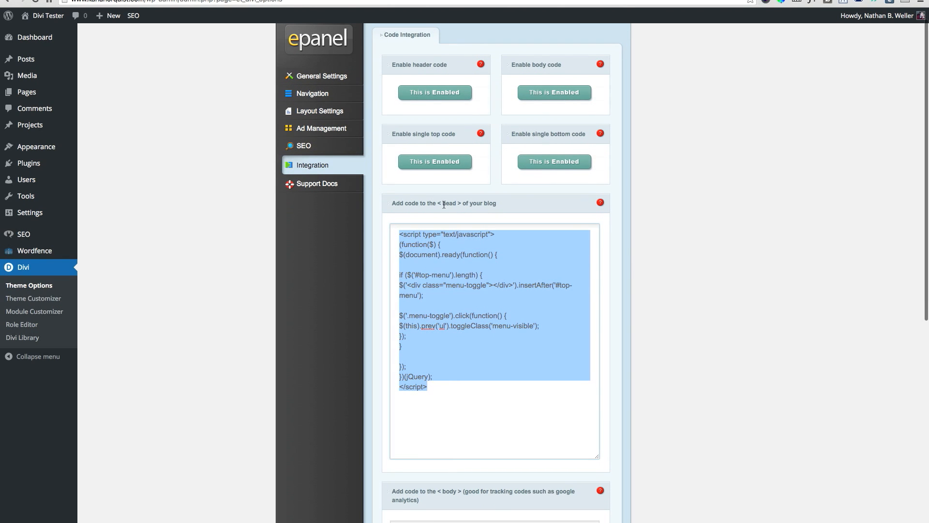
{"action": "mouse_move", "coordinate": [504, 215]}
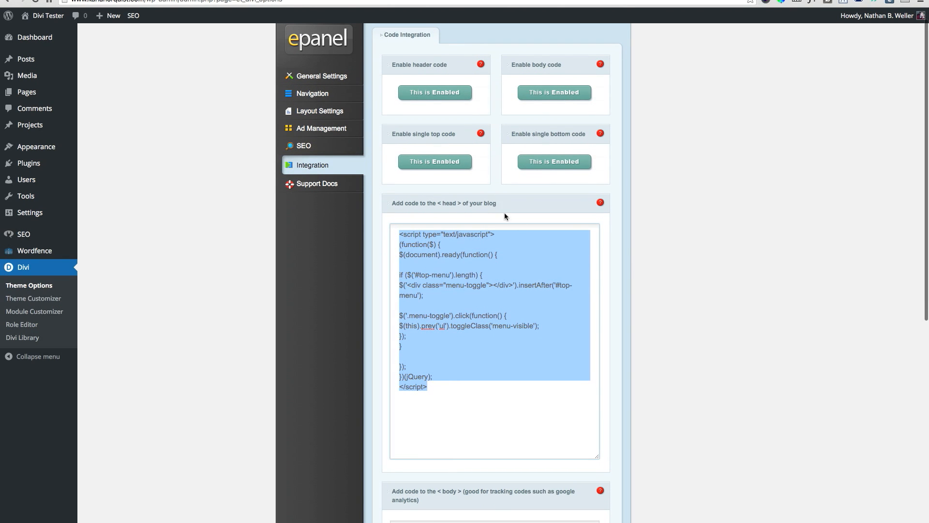
{"action": "scroll", "scroll_direction": "down", "scroll_amount": 3}
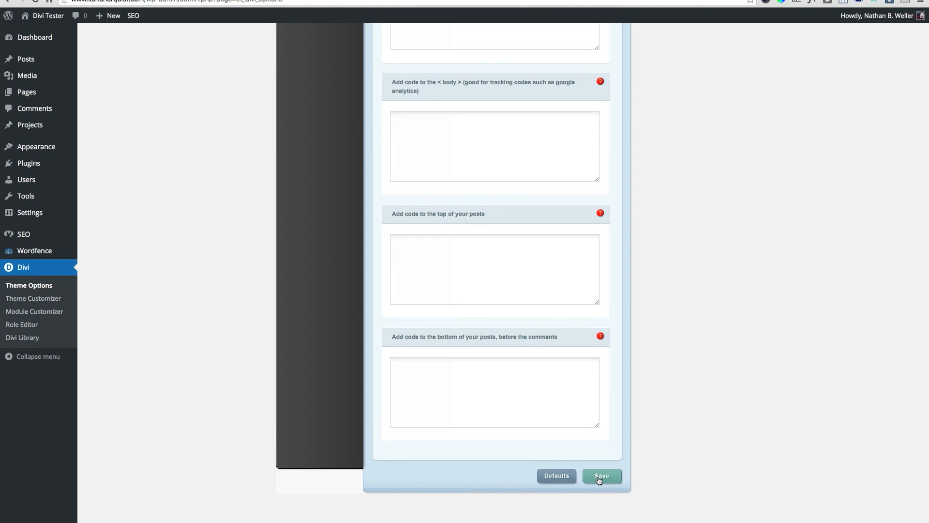
{"action": "left_click", "coordinate": [599, 476]}
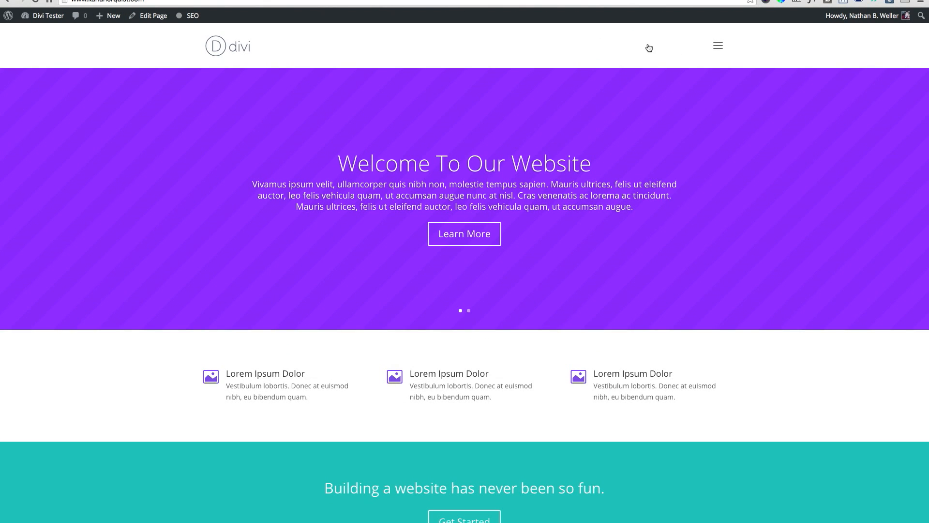
{"action": "mouse_move", "coordinate": [718, 50]}
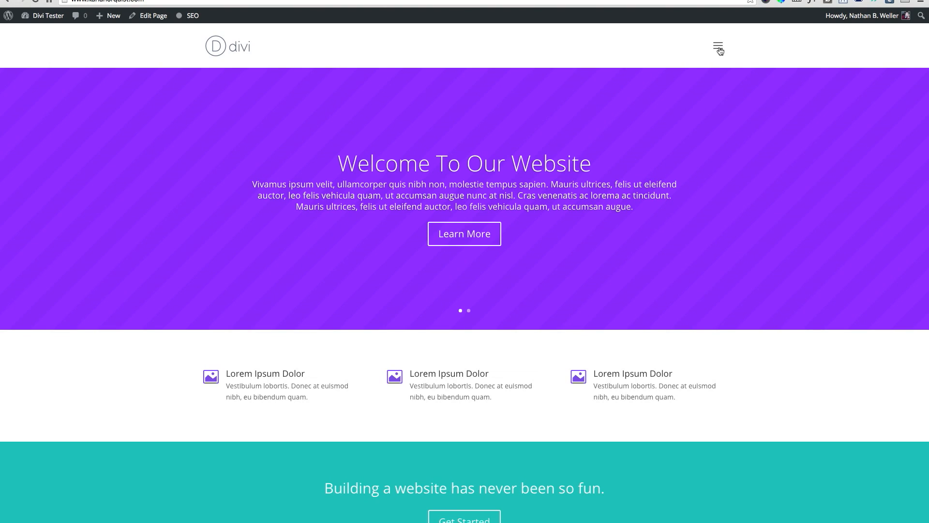
Click the header hamburger icon to reveal Home, About, Blog and Test Page links.
{"action": "left_click", "coordinate": [718, 47]}
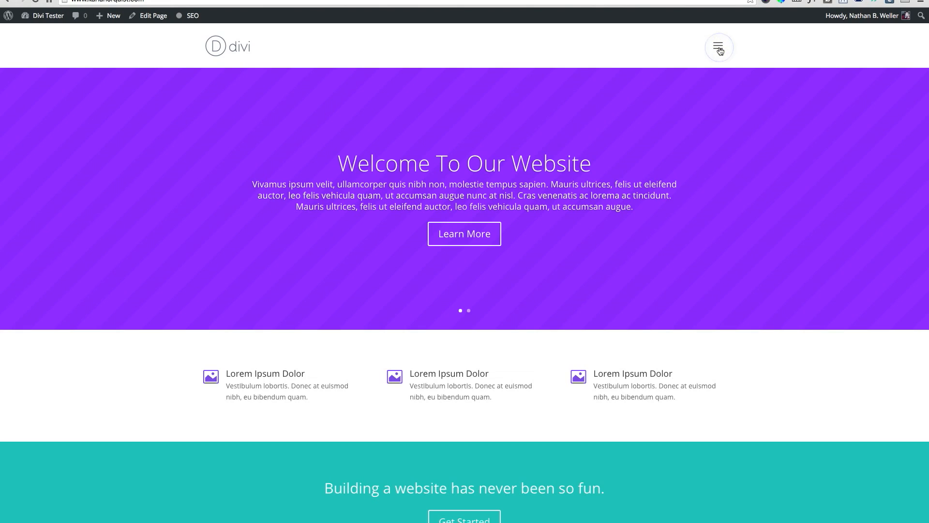
{"action": "left_click", "coordinate": [719, 47]}
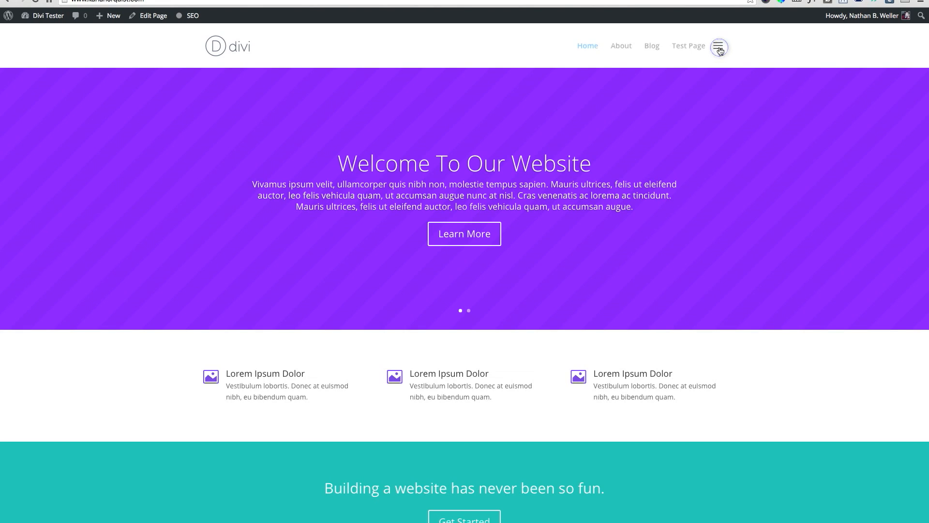